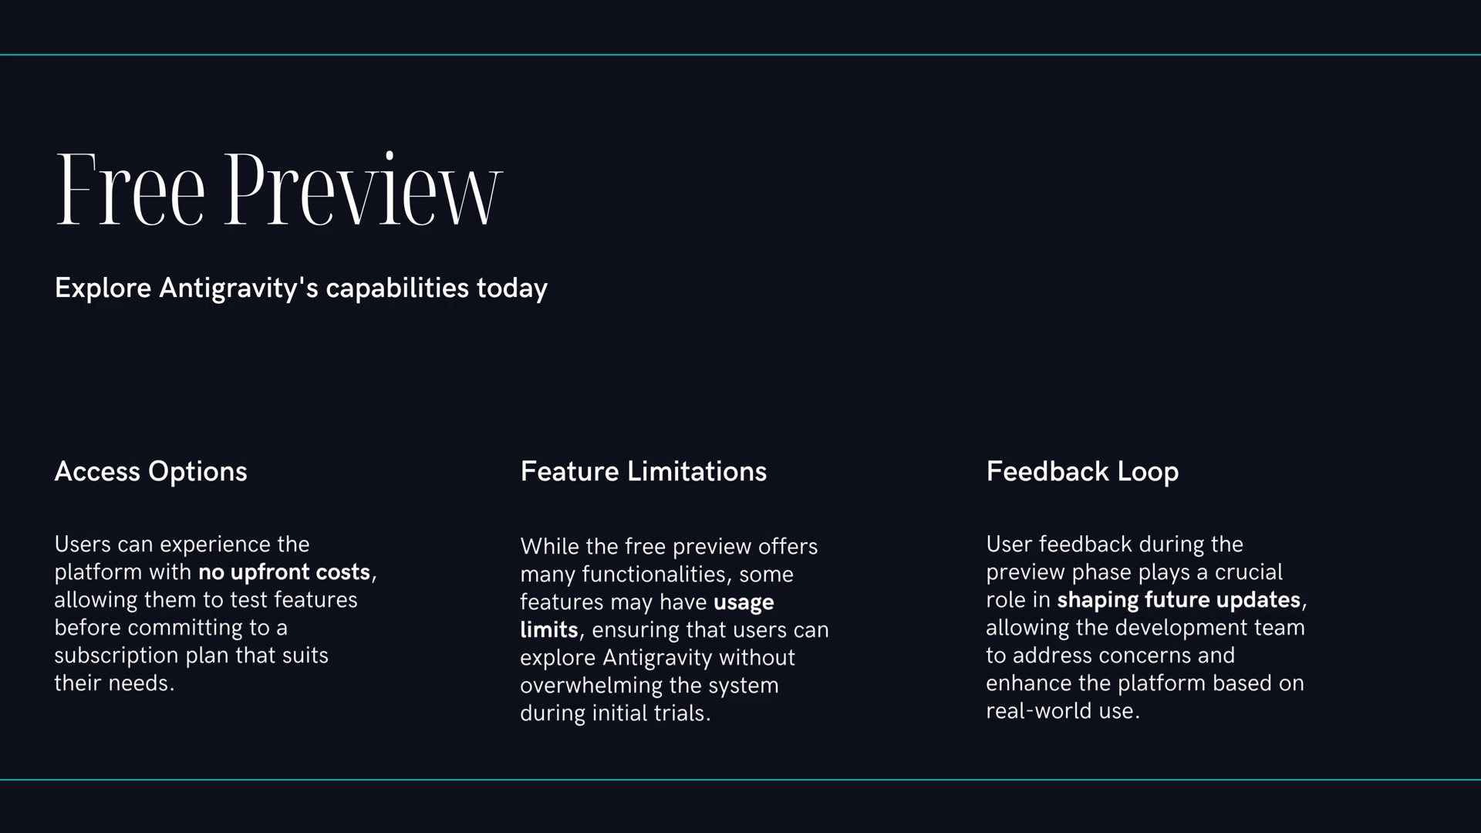
scroll("down", 3)
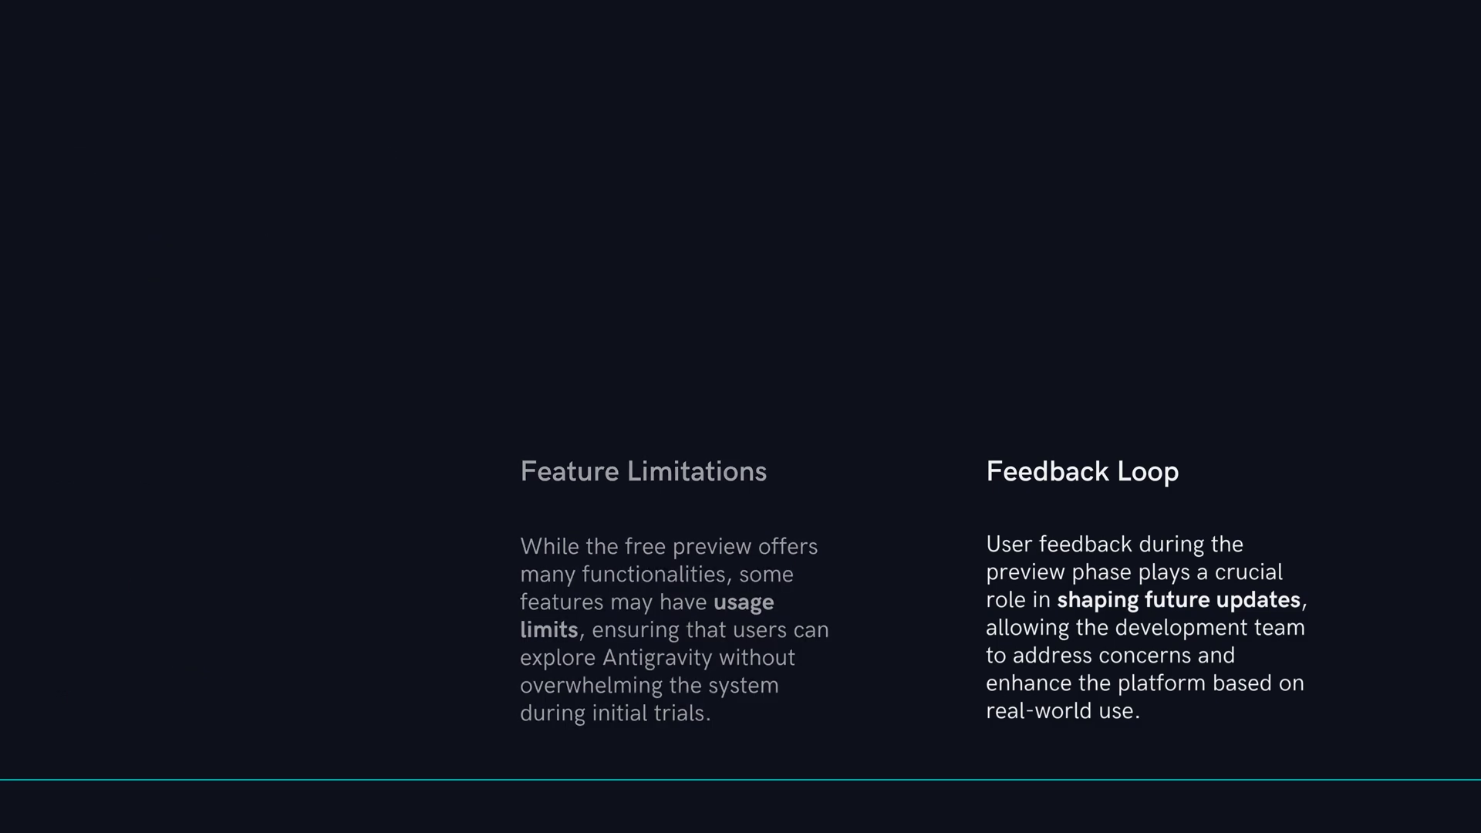